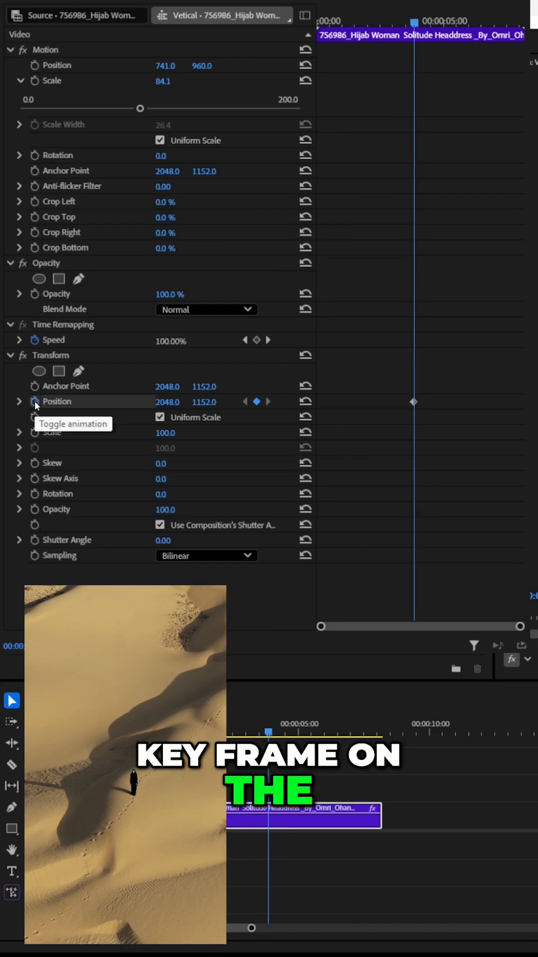
Step: Keyframe the Transform zoom: Scale from 100 to 190.3, Position to 2207, 954
left_click(35, 432)
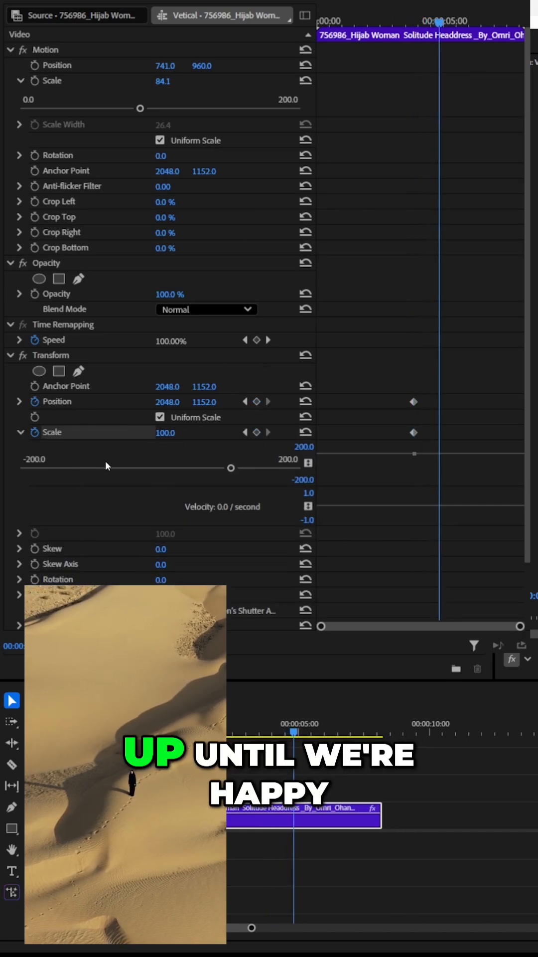
left_click_drag(230, 467, 290, 467)
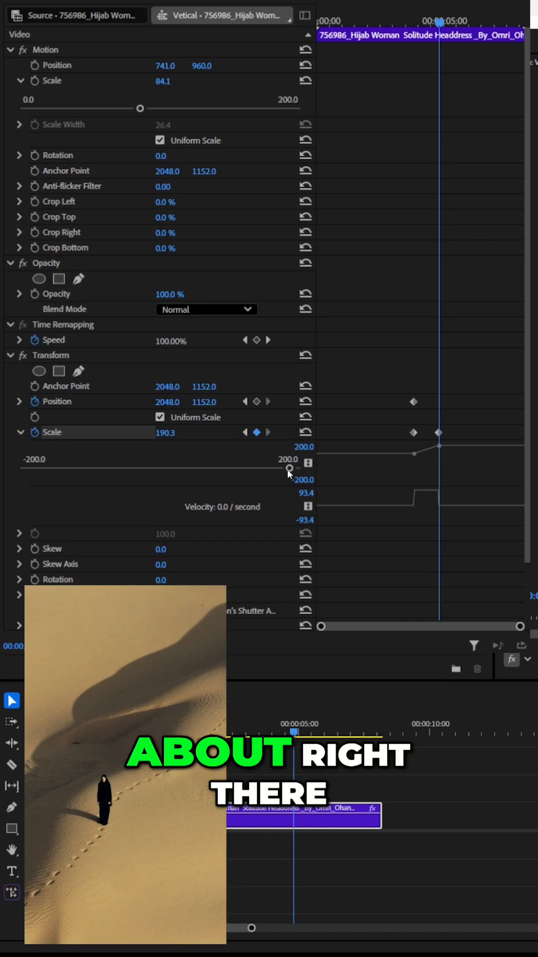
left_click(256, 402)
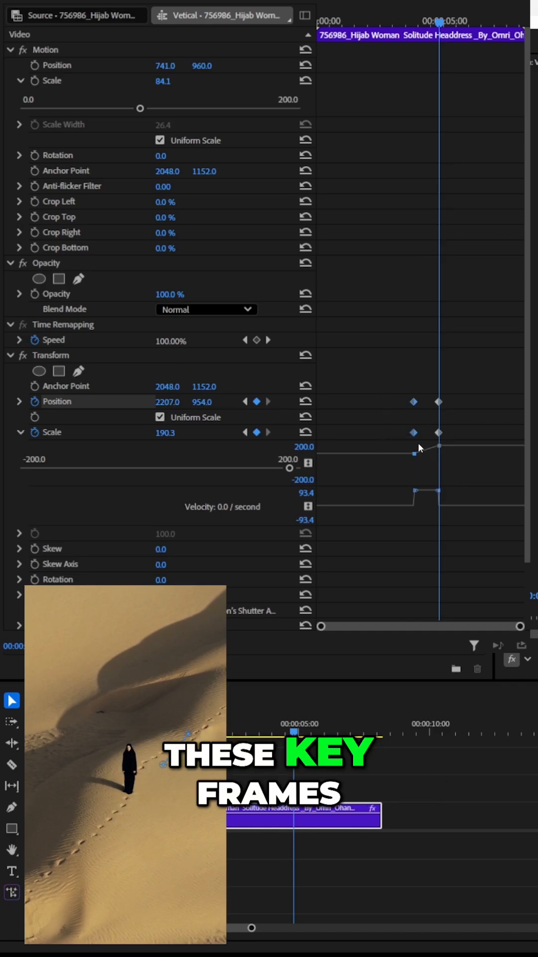
Step: Apply Ease Out to the first Position/Scale keyframes and Ease In to the second
right_click(413, 432)
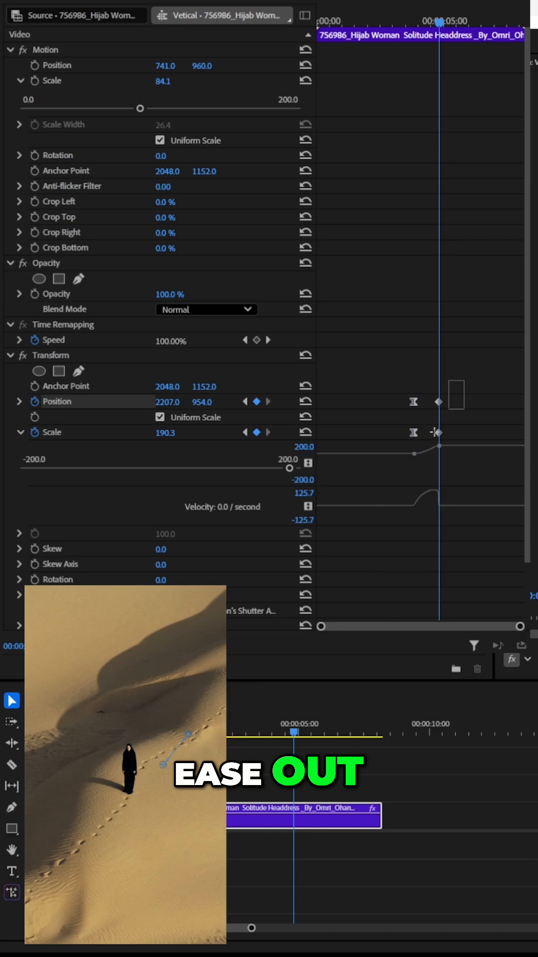
right_click(435, 432)
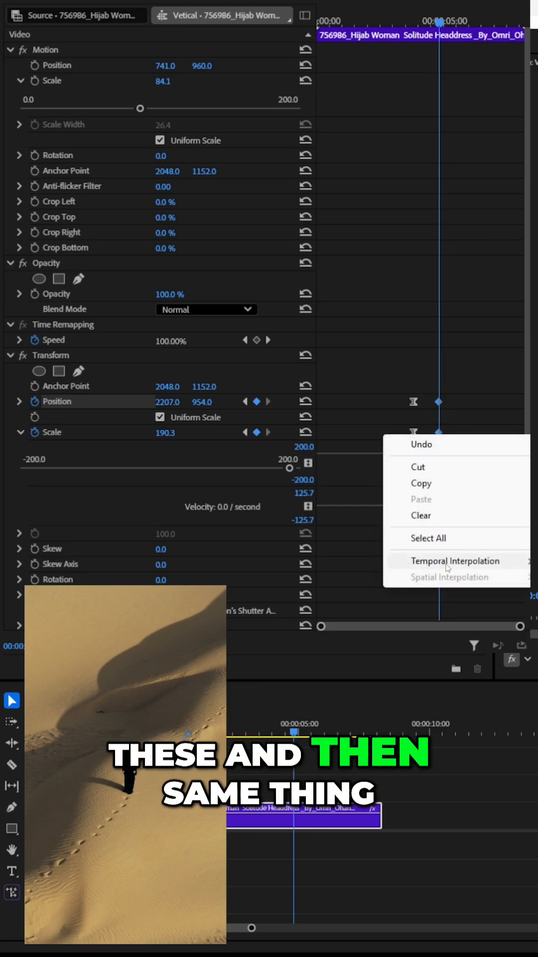
left_click(455, 560)
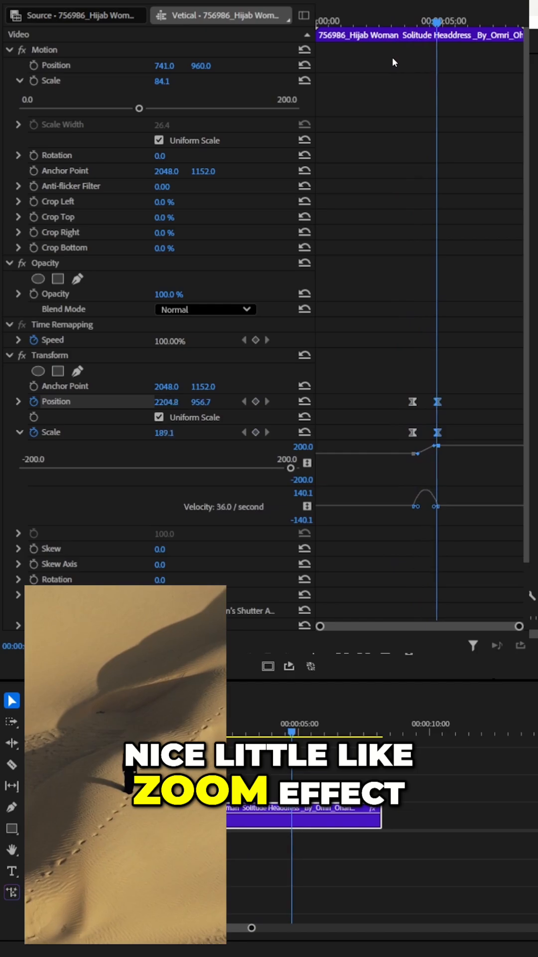
left_click(394, 21)
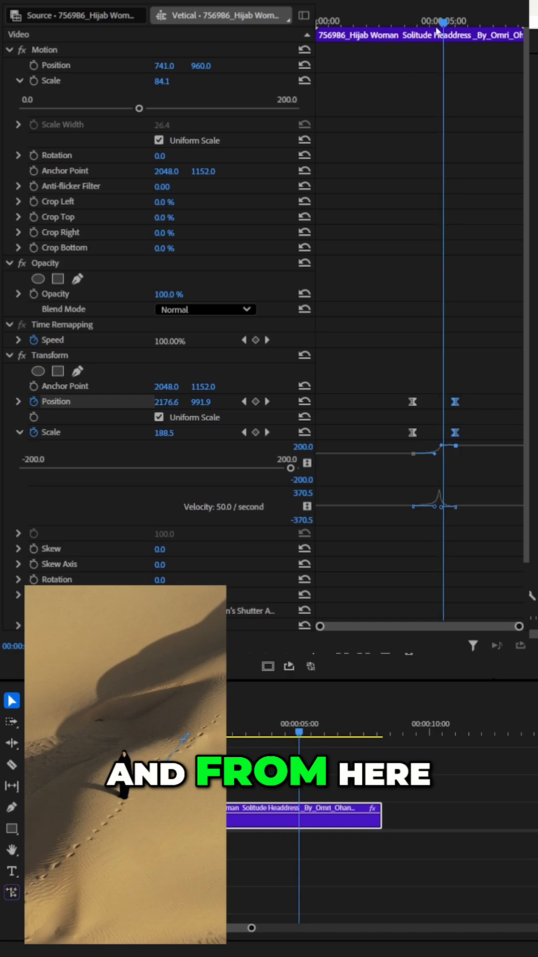
scroll("down", 3)
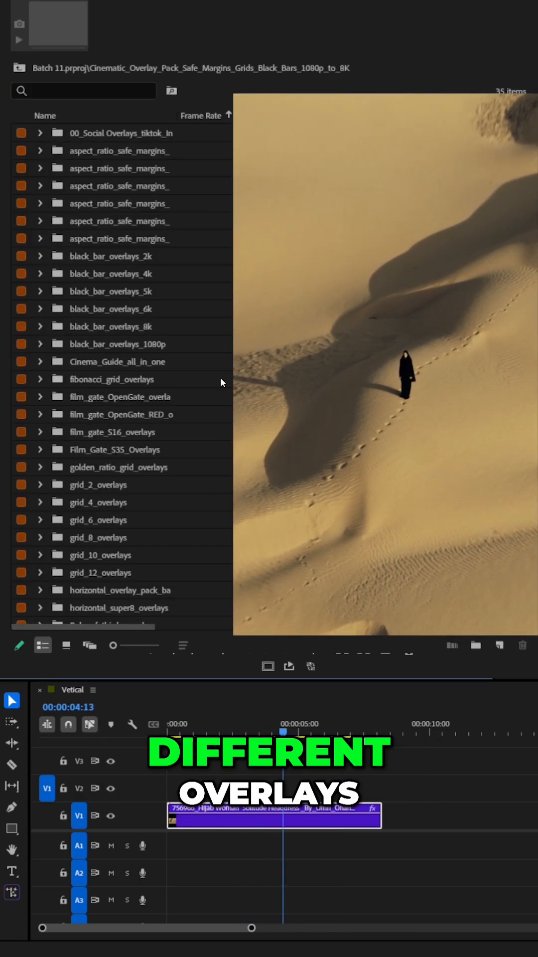
Step: Place Instagram Reels.png from 00_Social Overlays on V2 and set it to frame size
left_click(40, 133)
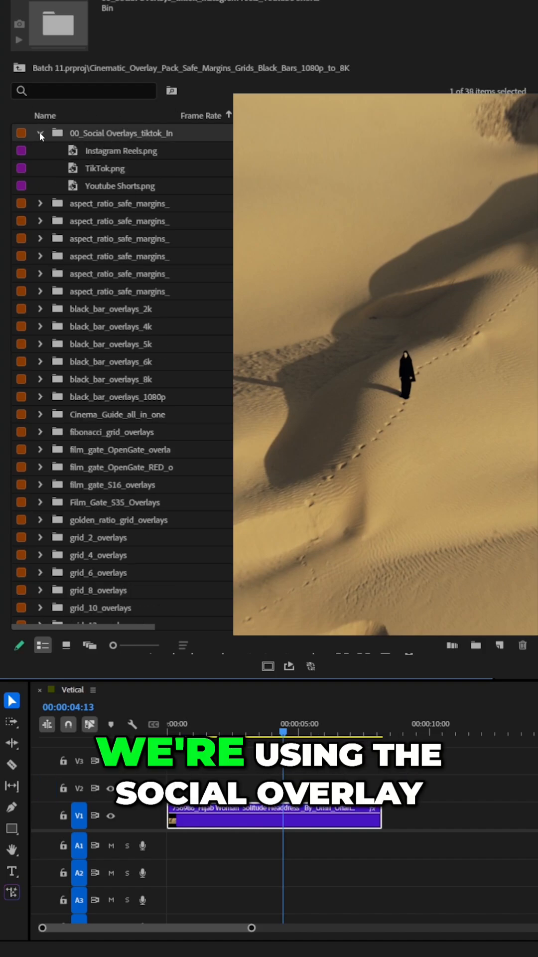
left_click(121, 150)
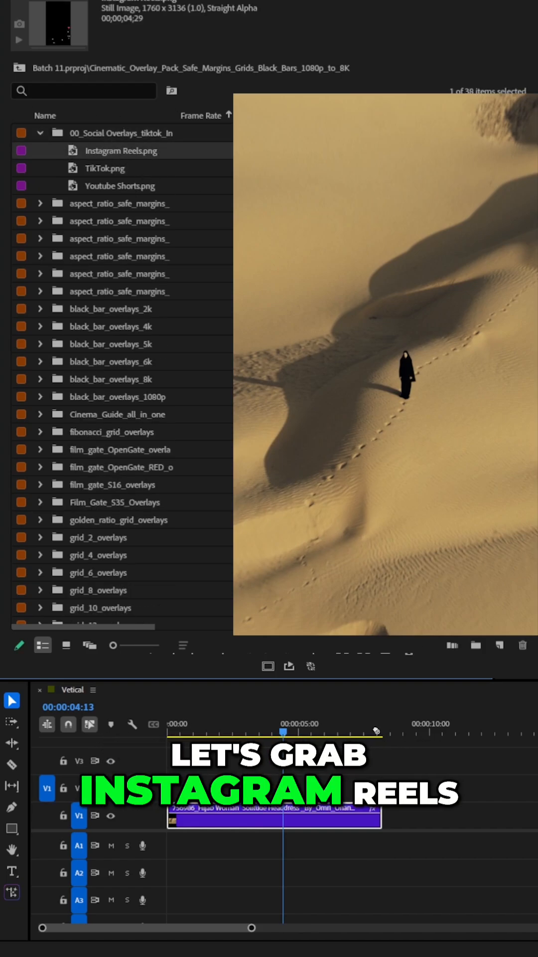
right_click(275, 815)
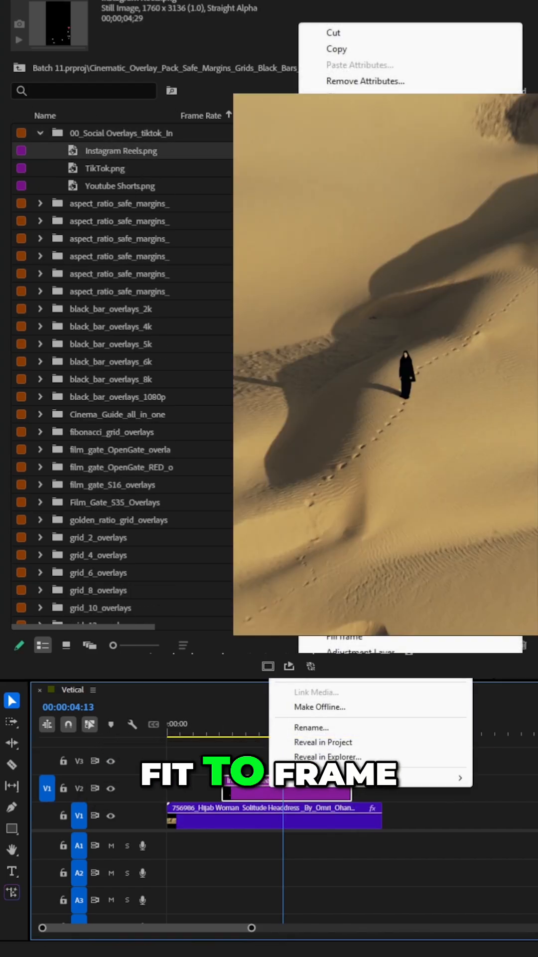